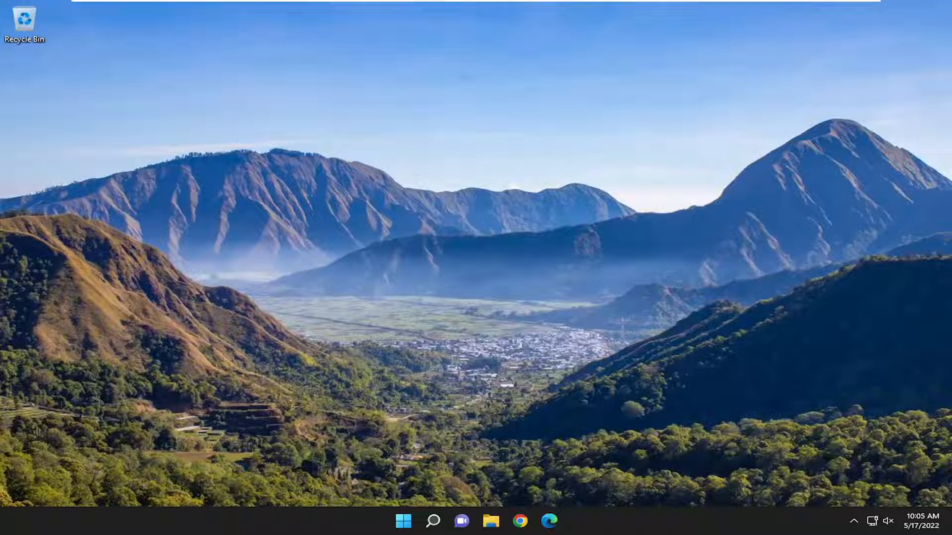
Search for 'settings' from the taskbar and launch the Settings app
left_click(430, 522)
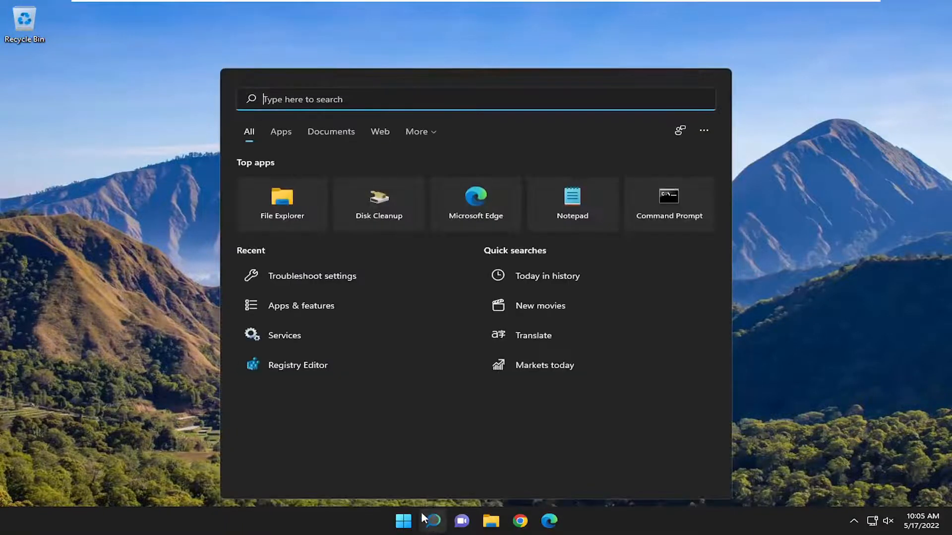
type("settings")
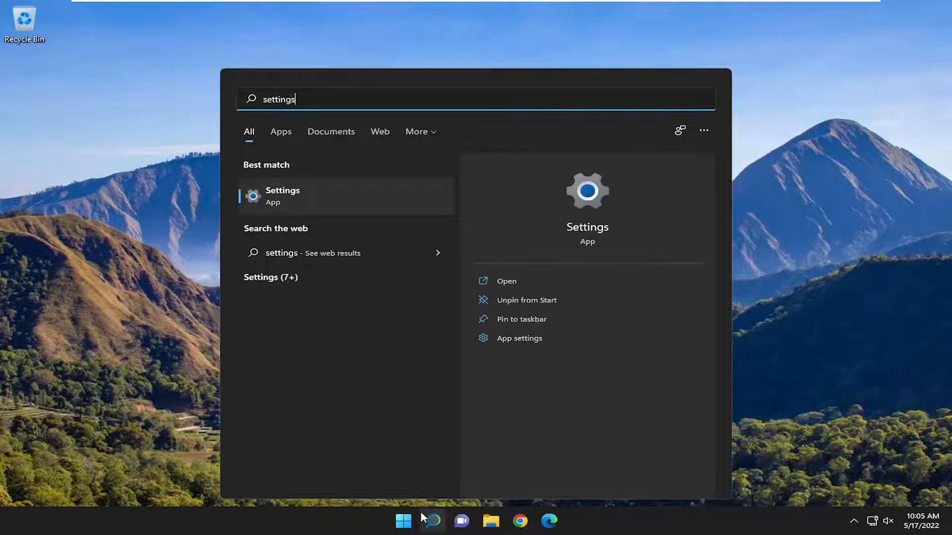
left_click(282, 195)
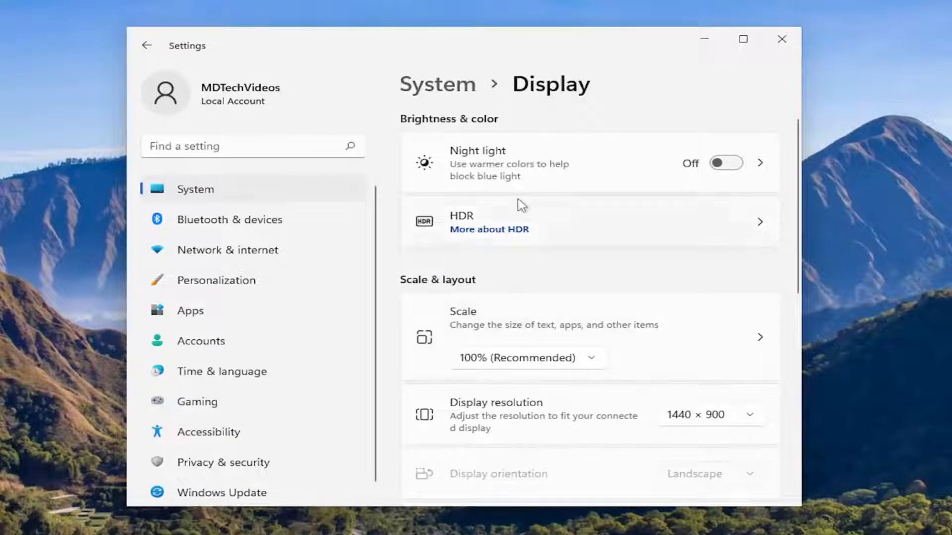
mouse_move(551, 301)
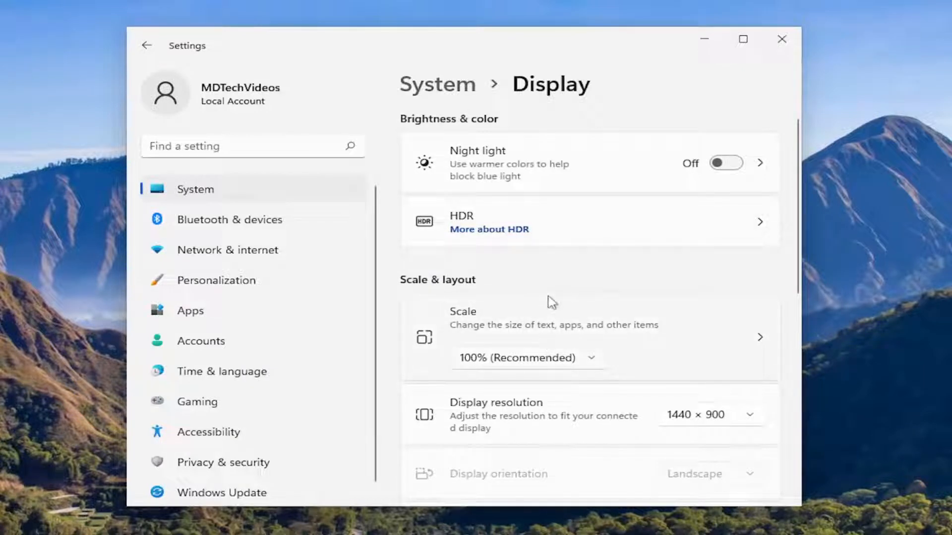
Scroll down the Display page to the Related settings section
scroll("down", 3)
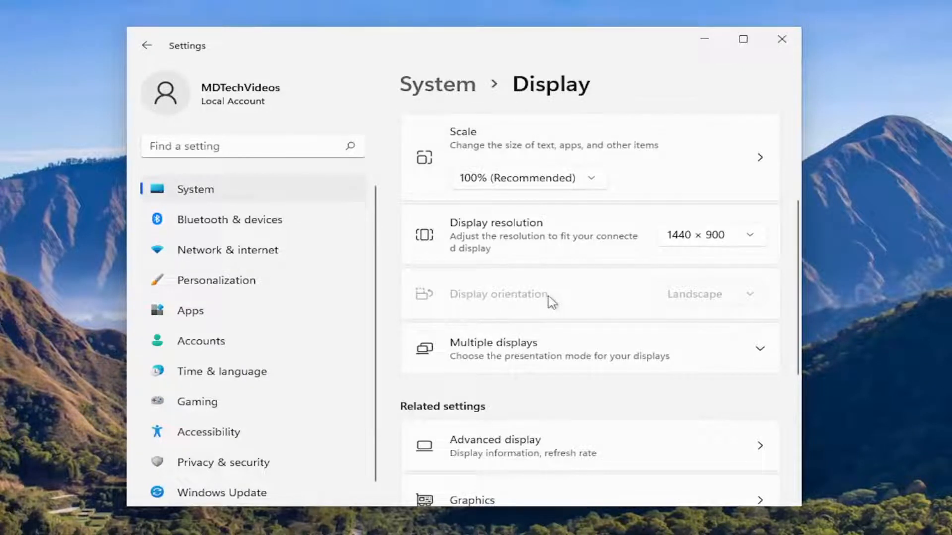
scroll("down", 3)
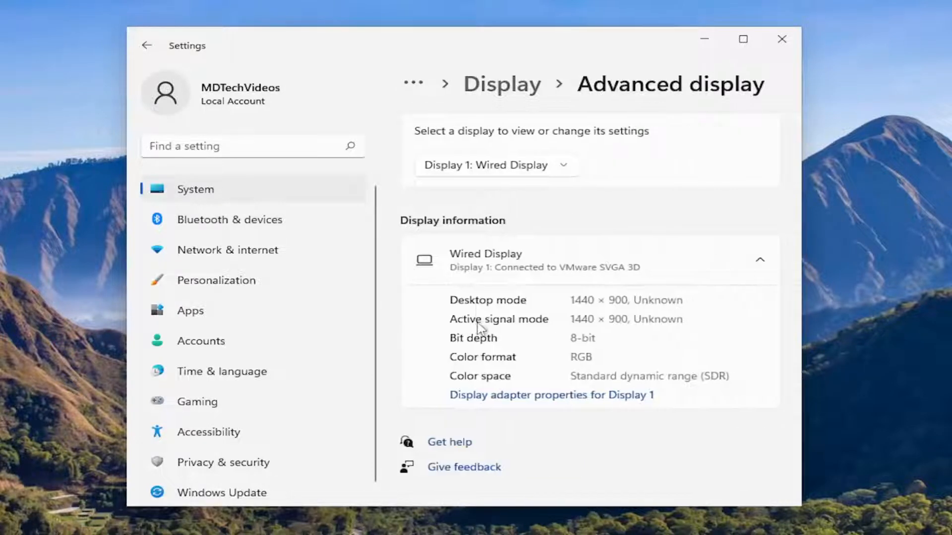
mouse_move(400, 420)
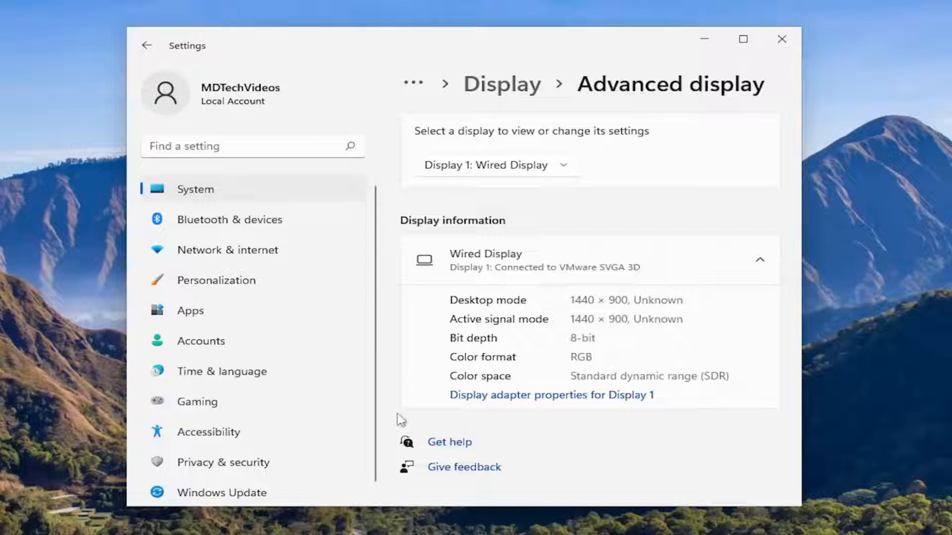
mouse_move(582, 437)
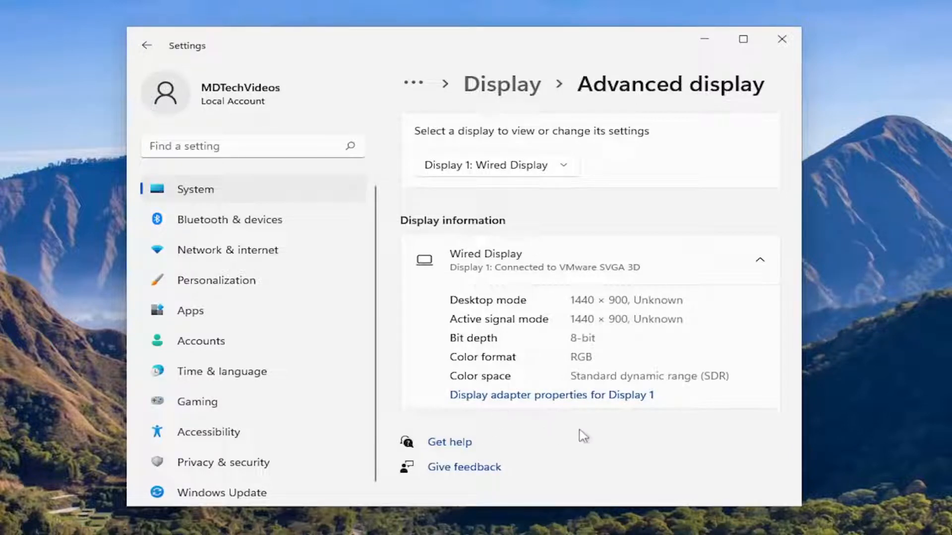
mouse_move(625, 429)
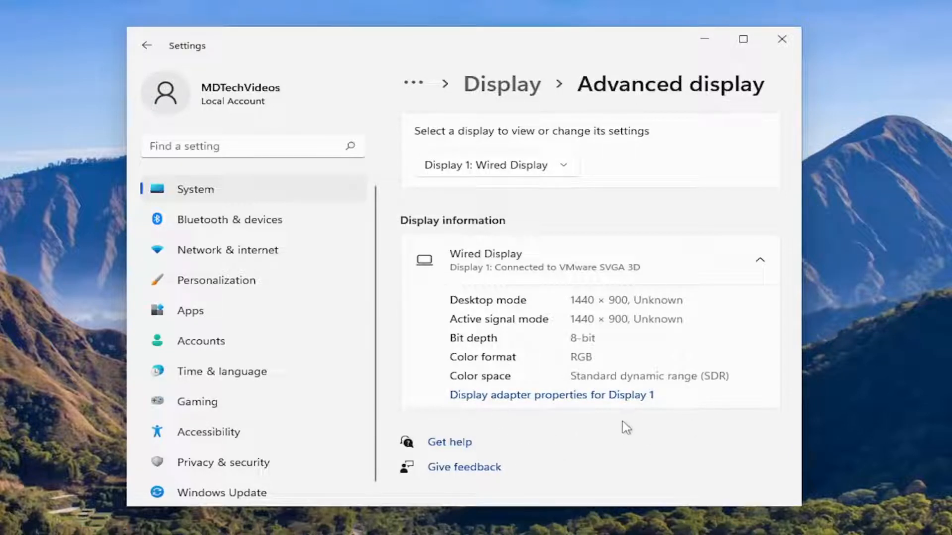
mouse_move(531, 410)
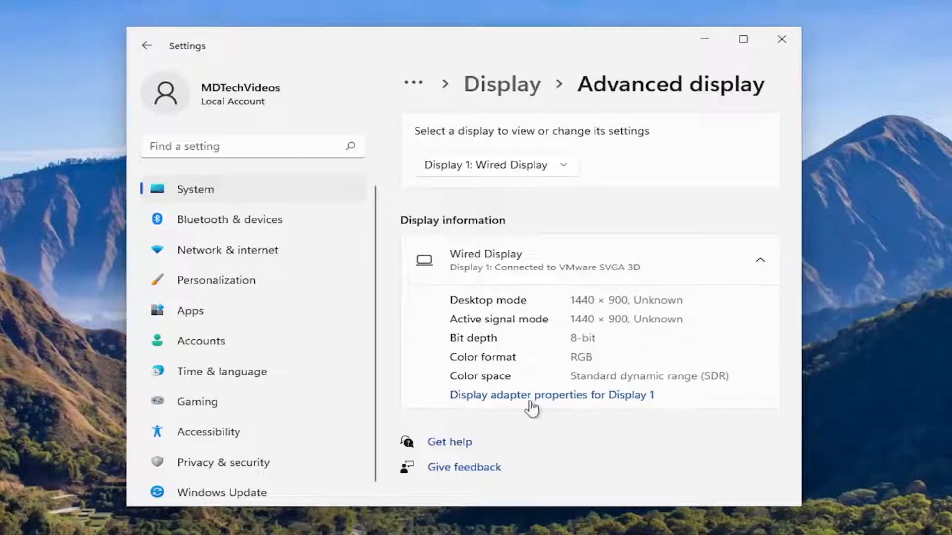
mouse_move(665, 432)
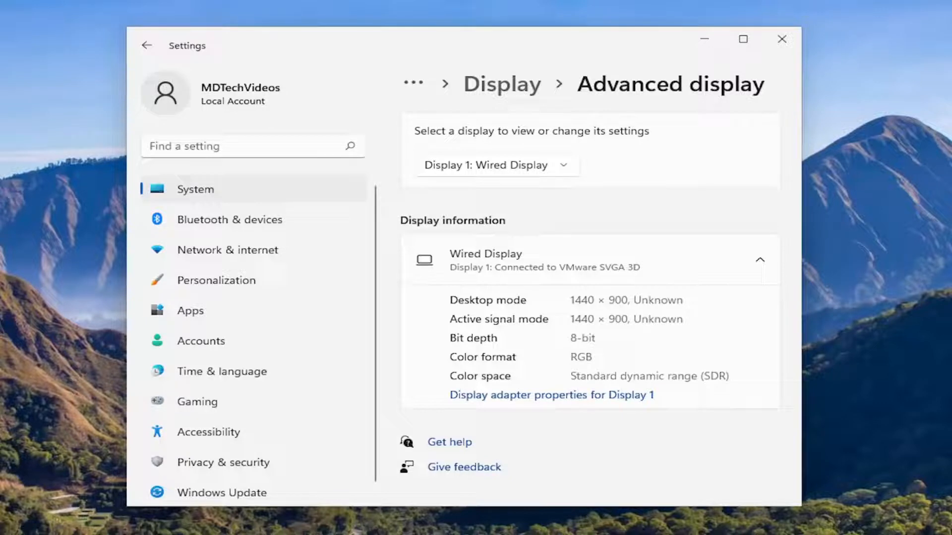
mouse_move(824, 31)
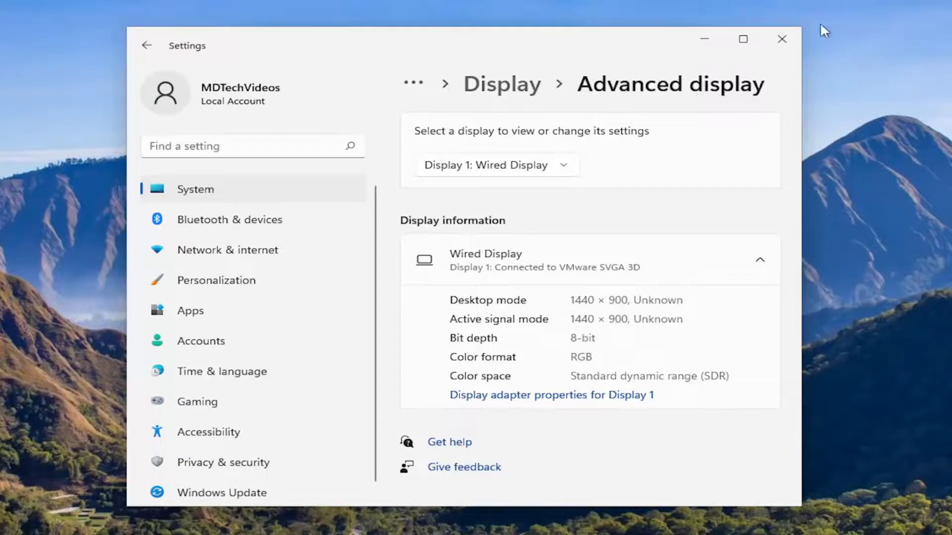
Close the Settings window, returning to the desktop
left_click(780, 38)
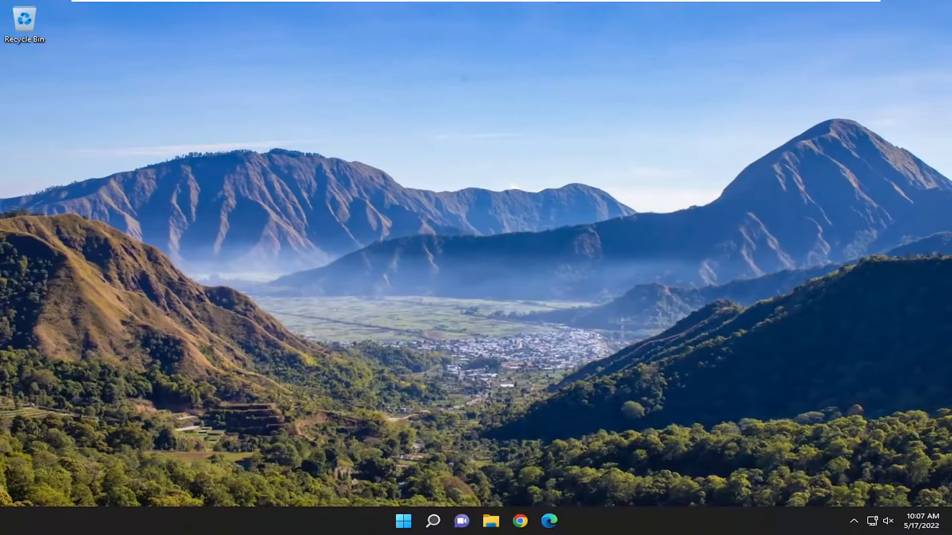